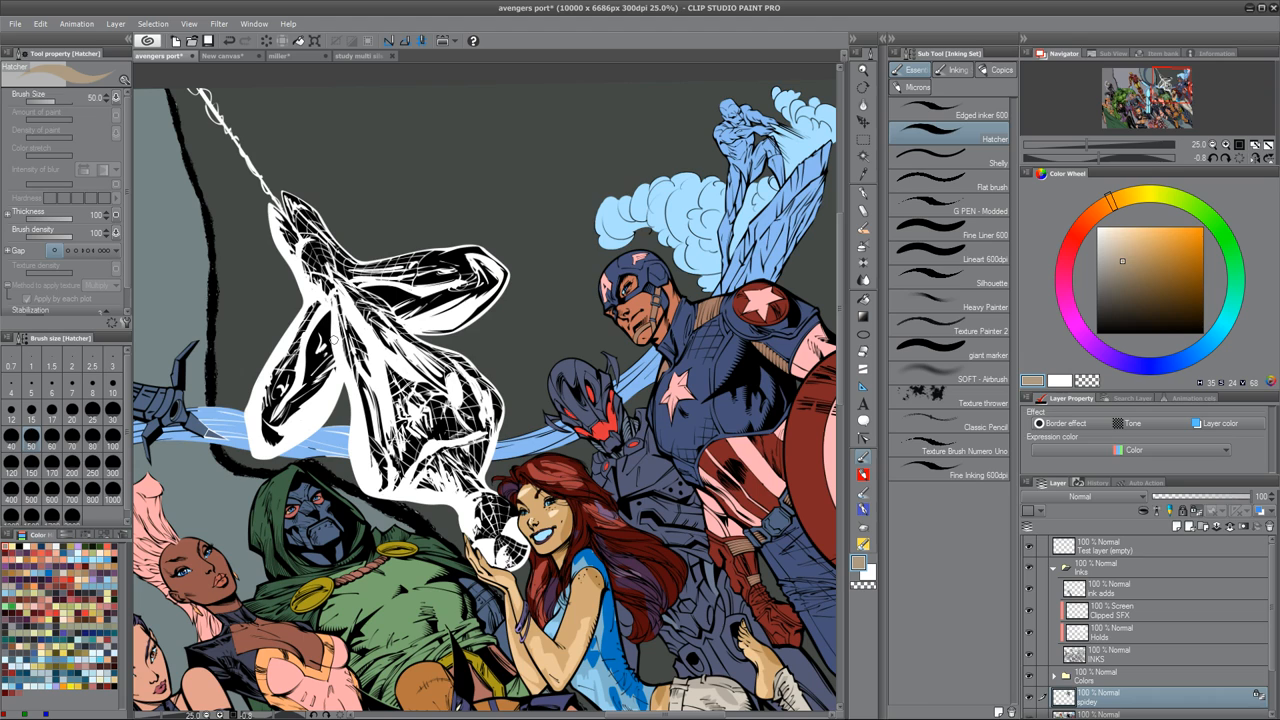
mouse_move(440, 178)
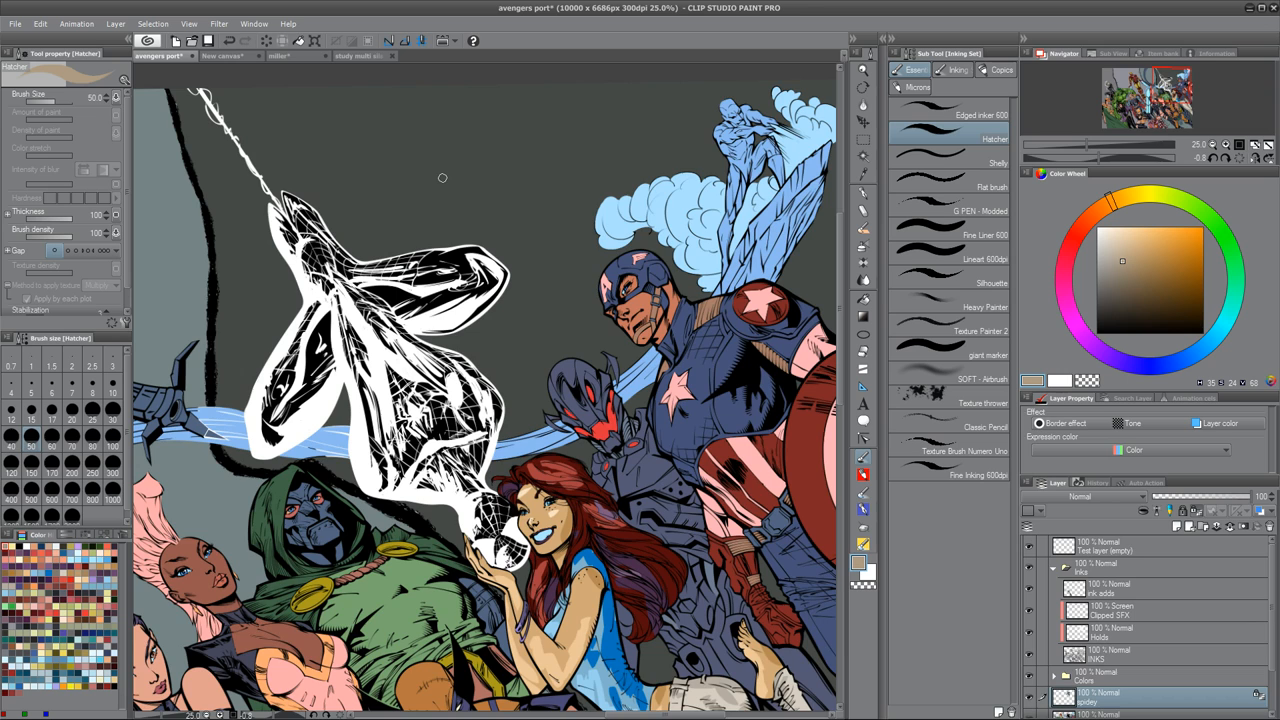
- Switch to the 'miller' comic page and scroll down over the caped figure and panels
click(288, 56)
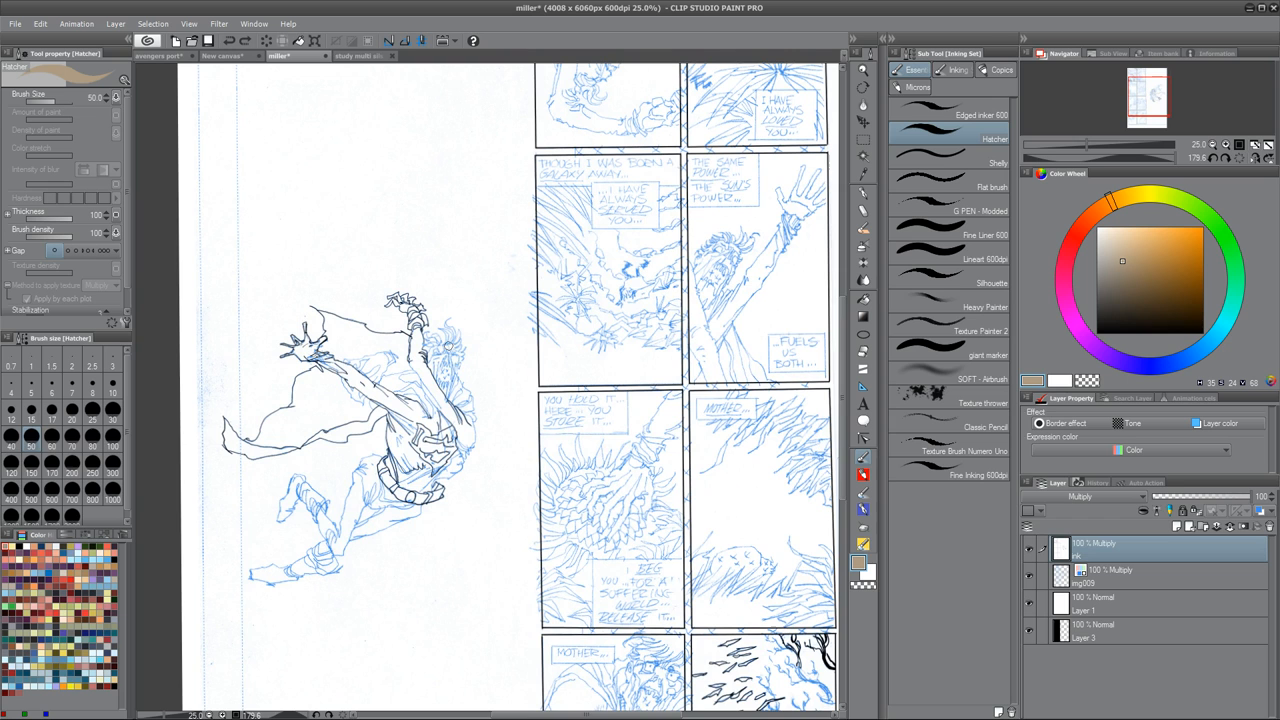
scroll(down, 3)
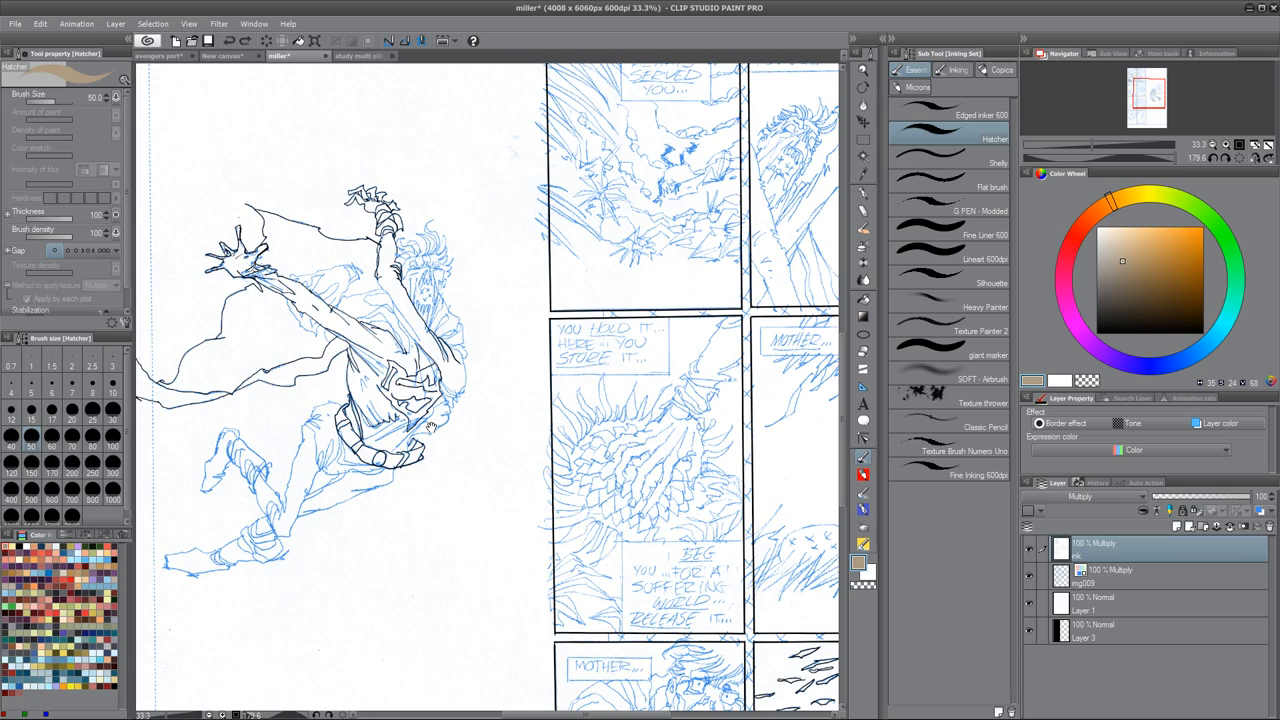
scroll(down, 3)
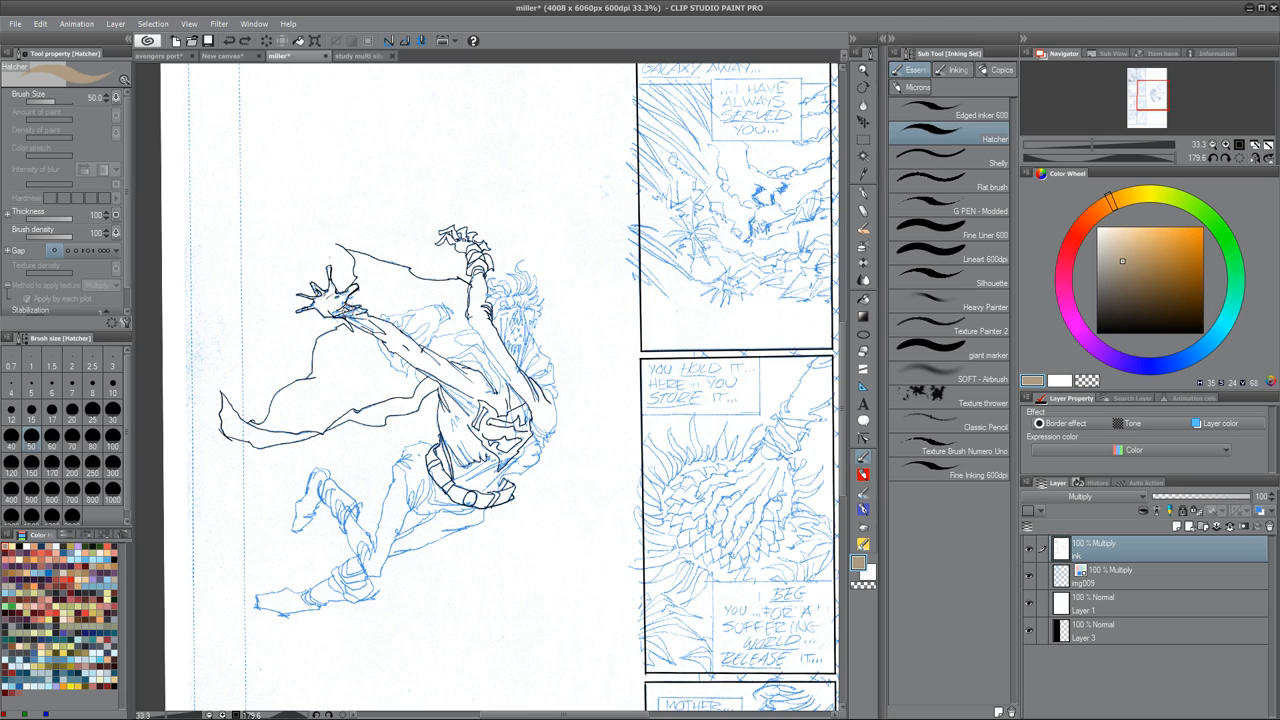
scroll(down, 3)
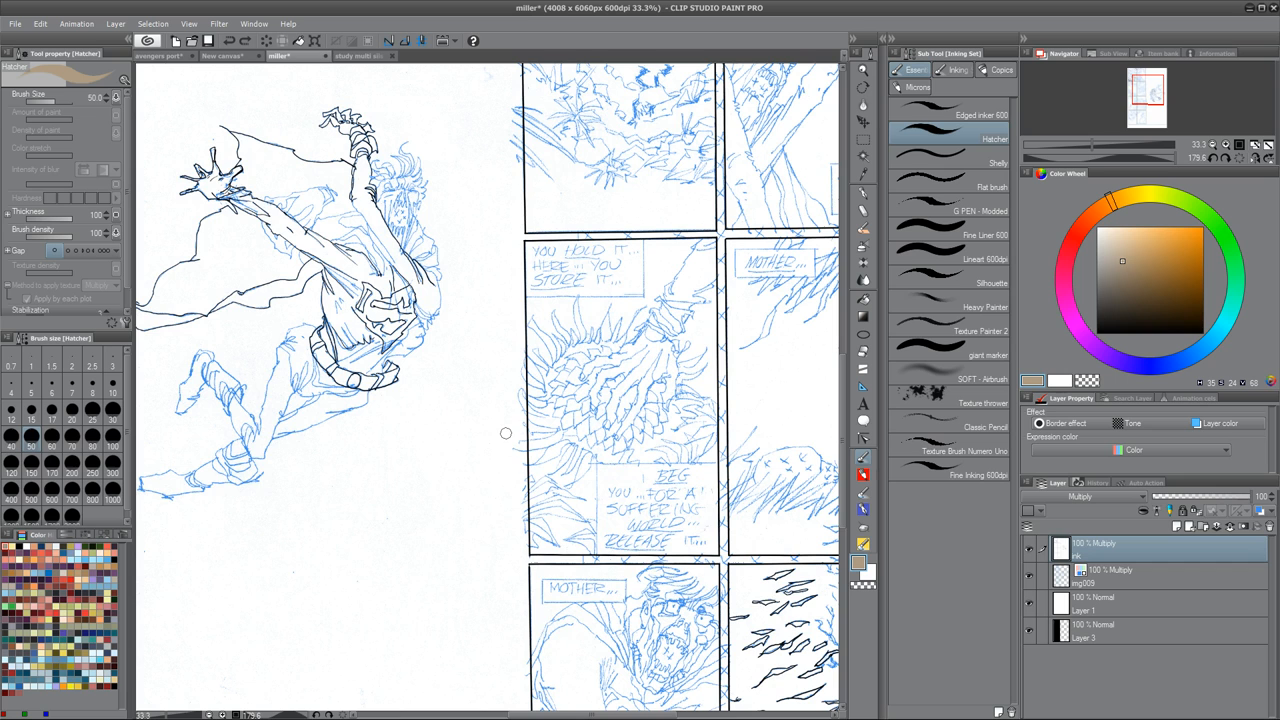
- Switch back to the 'avengers' document tab to view the group illustration
click(158, 68)
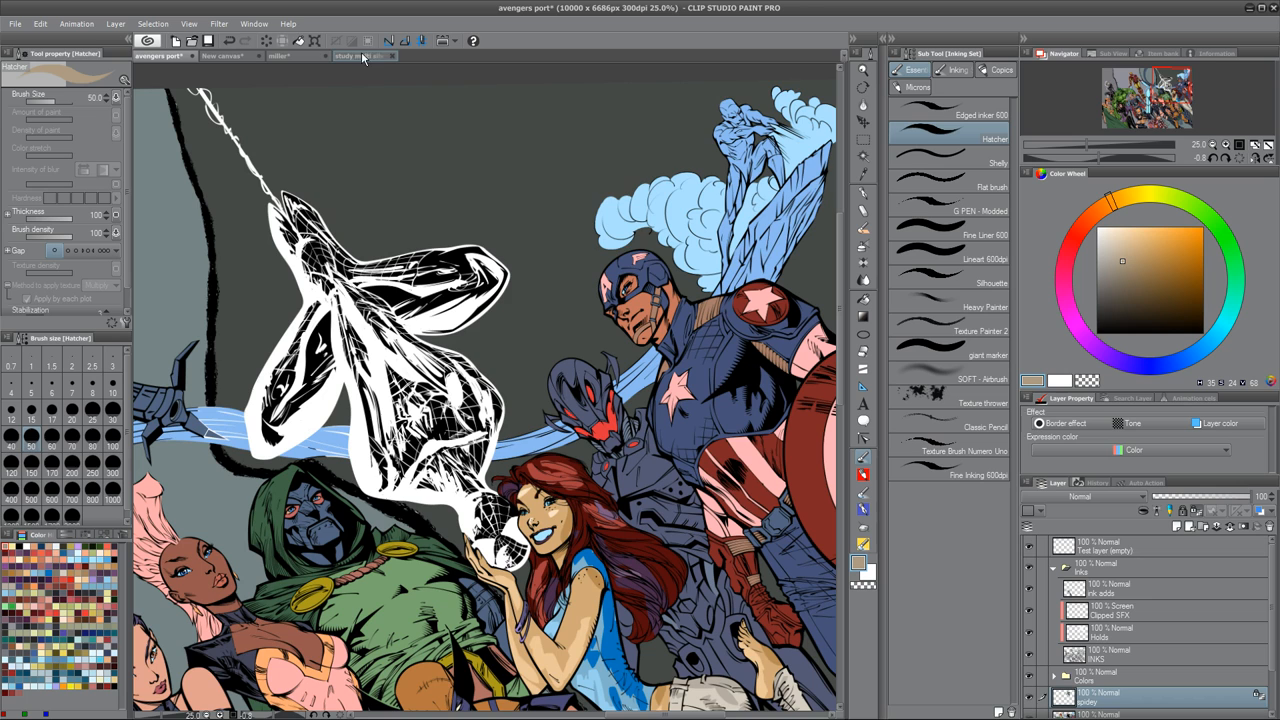
- Return to the 'miller' comic page and add a black ink stroke on the leaping figure
click(280, 56)
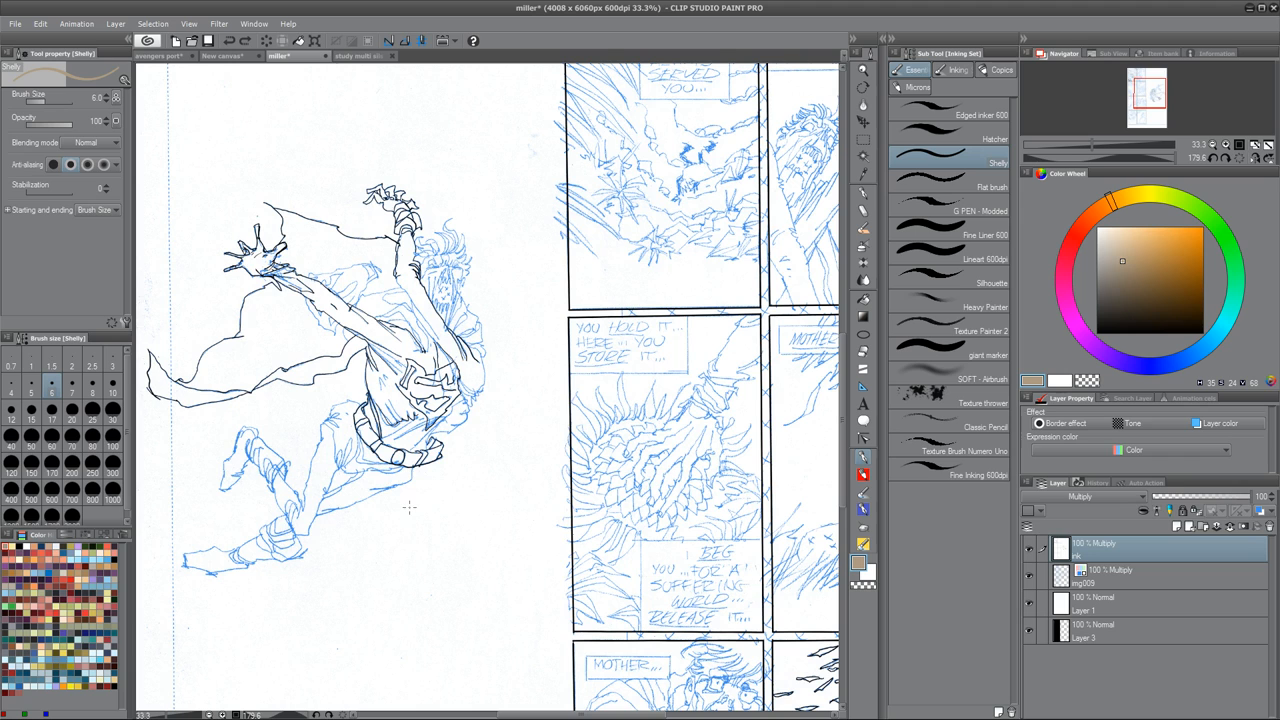
drag(360, 580, 484, 480)
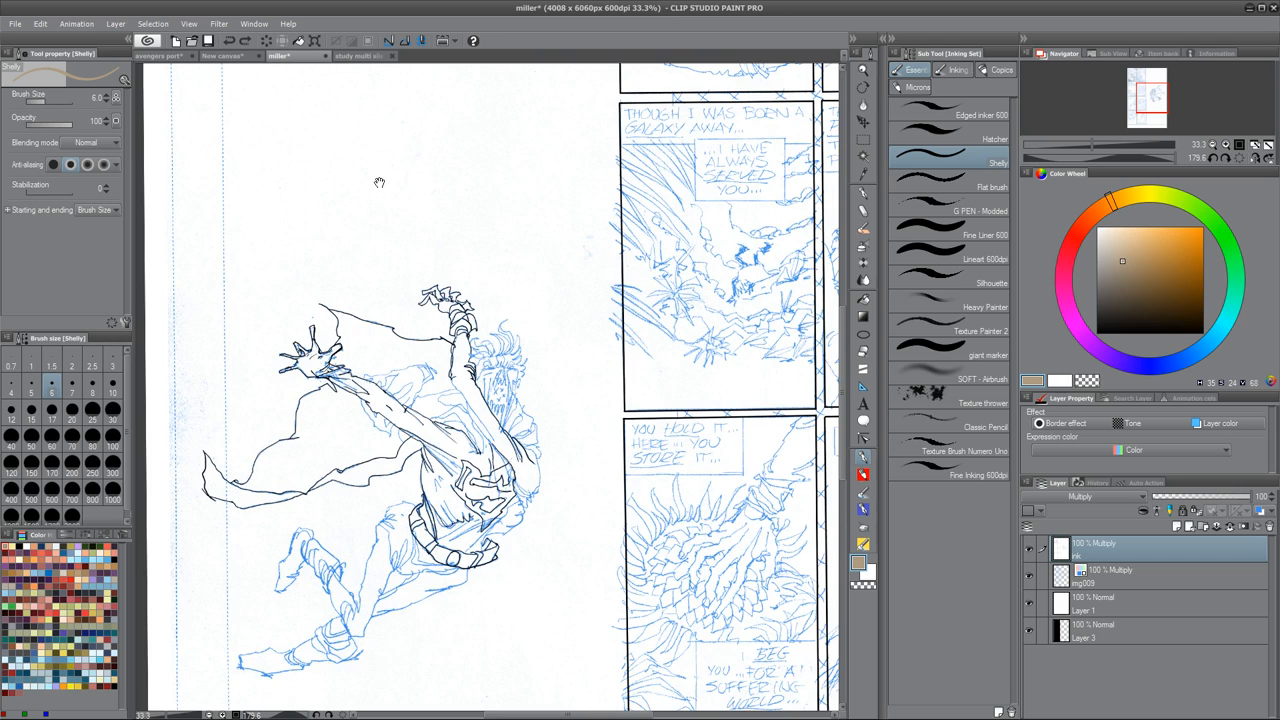
- Scroll the comic page, then bring up the 'avengers port' illustration again
scroll(down, 3)
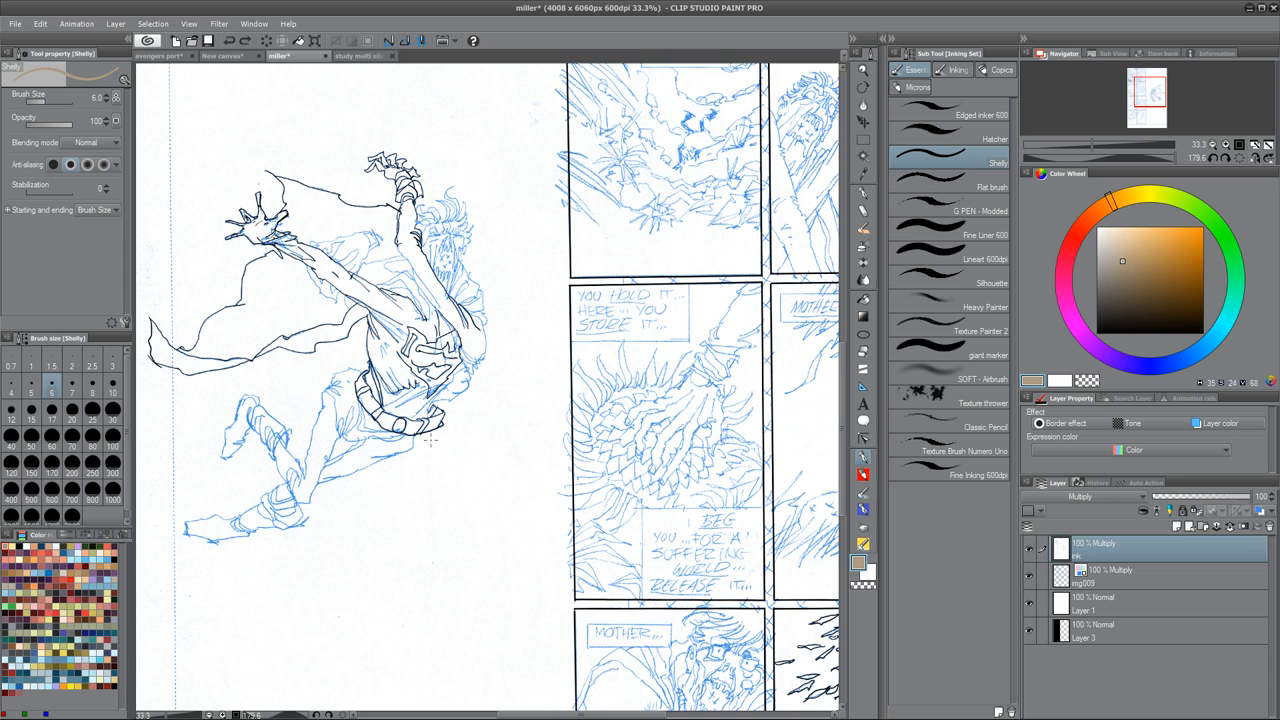
click(164, 70)
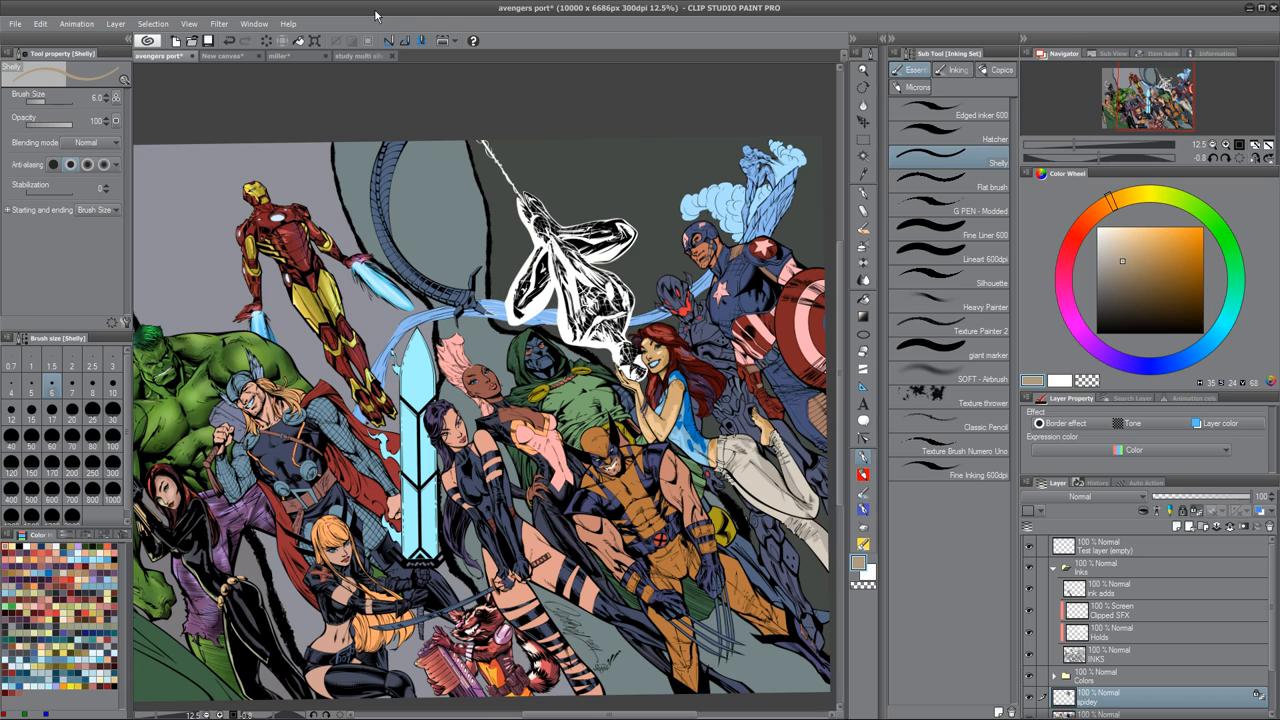
- Switch to the 'study multi silhouettes' sheet of black figure studies
click(364, 56)
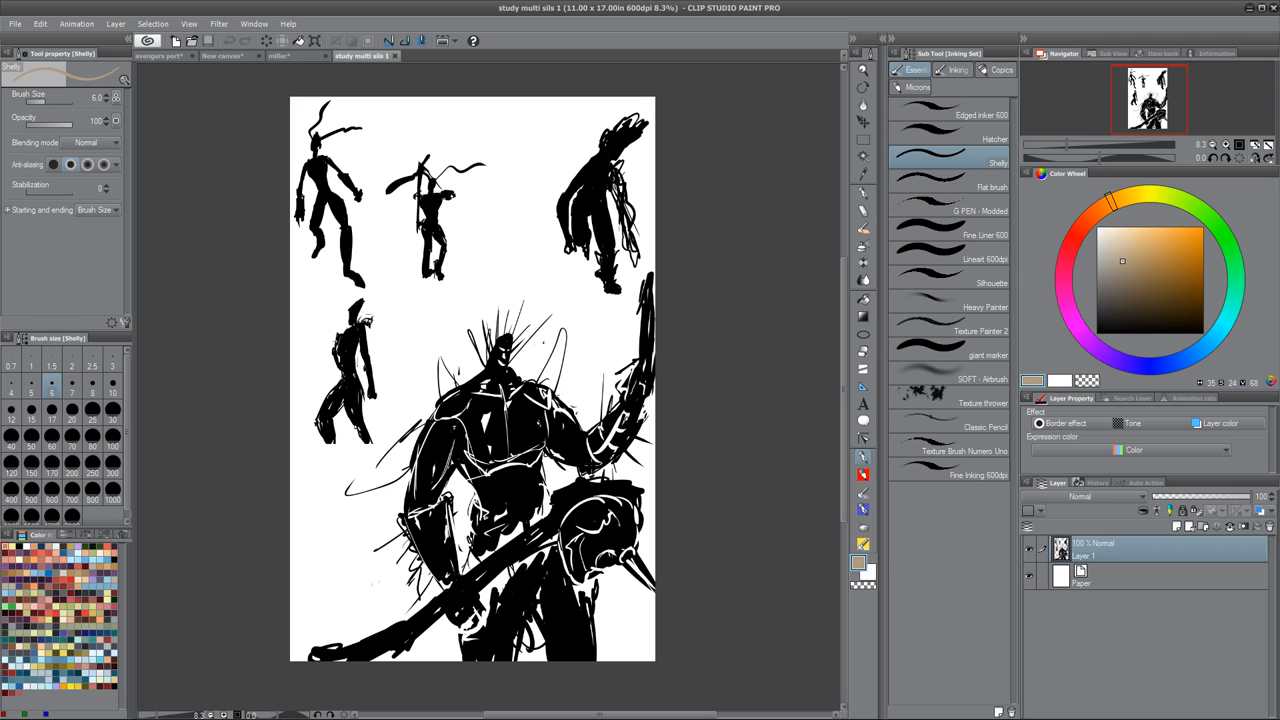
- Return to the 'avengers port' illustration from the silhouette studies
click(170, 68)
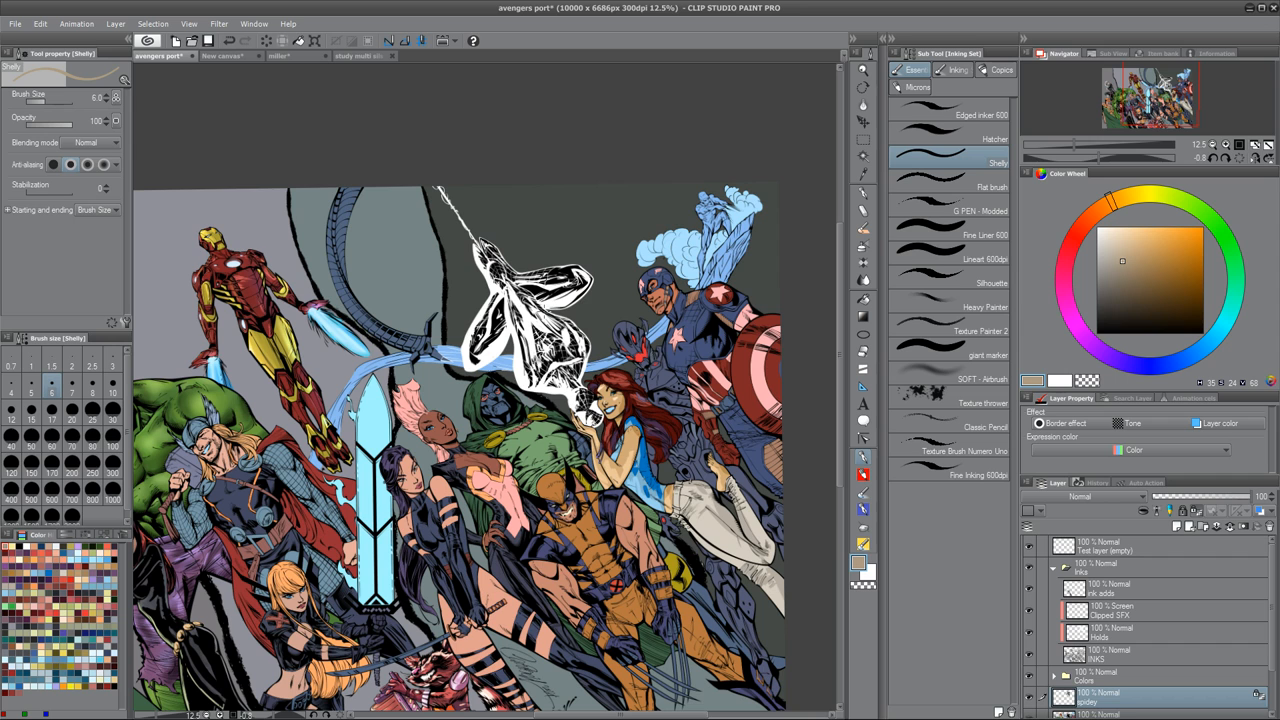
- Bring up the 'miller' blue-pencil comic page with the leaping caped figure
click(280, 64)
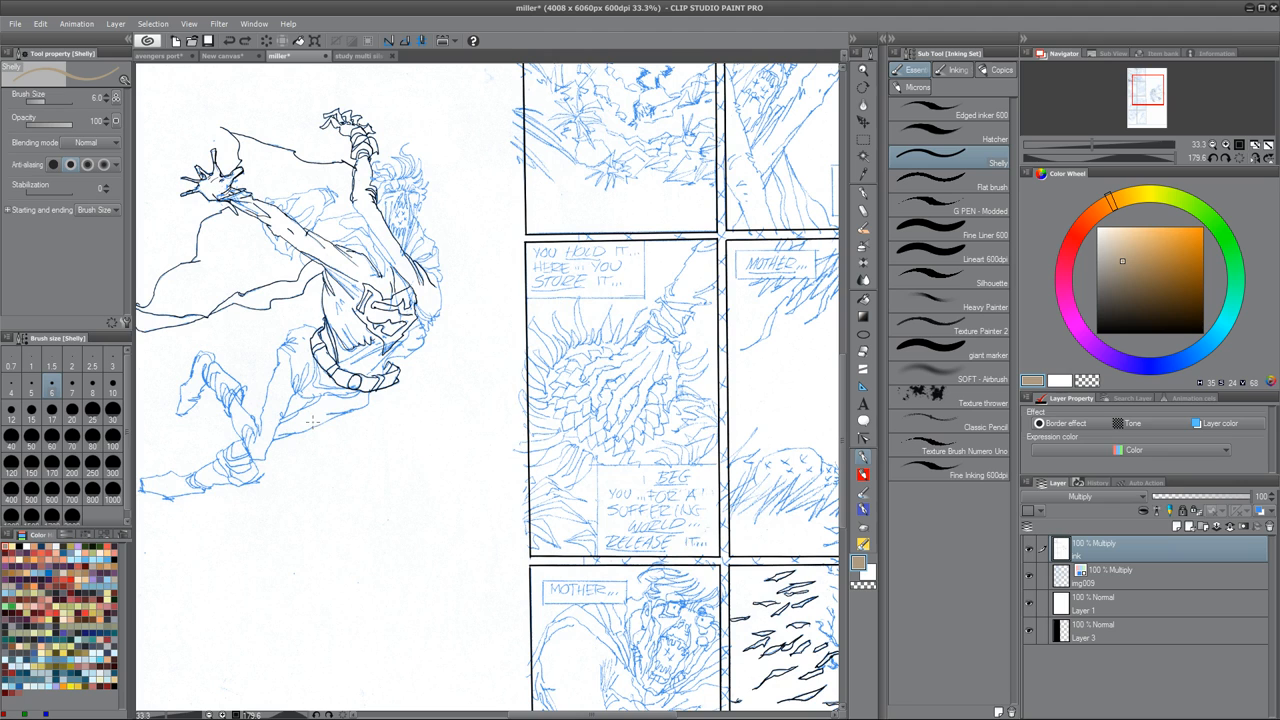
mouse_move(988, 140)
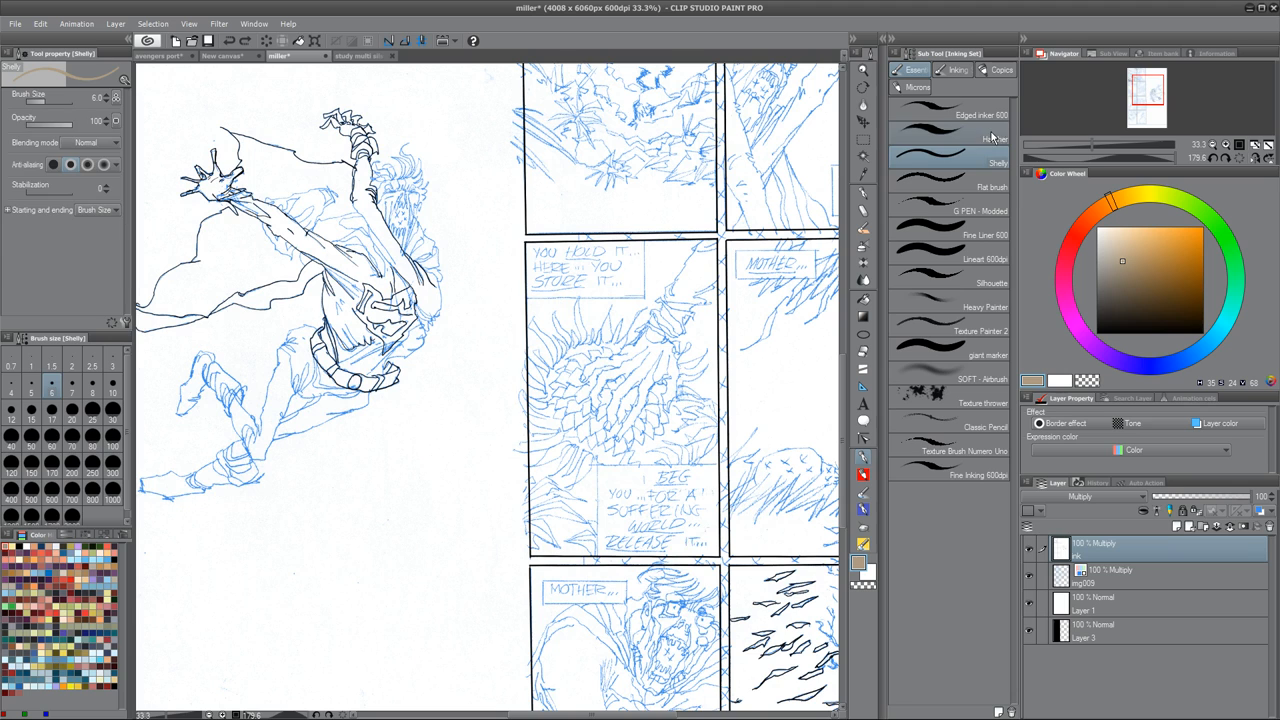
- Draw a test stroke with the Edged inker brush, then return to the 'avengers port' illustration
click(980, 118)
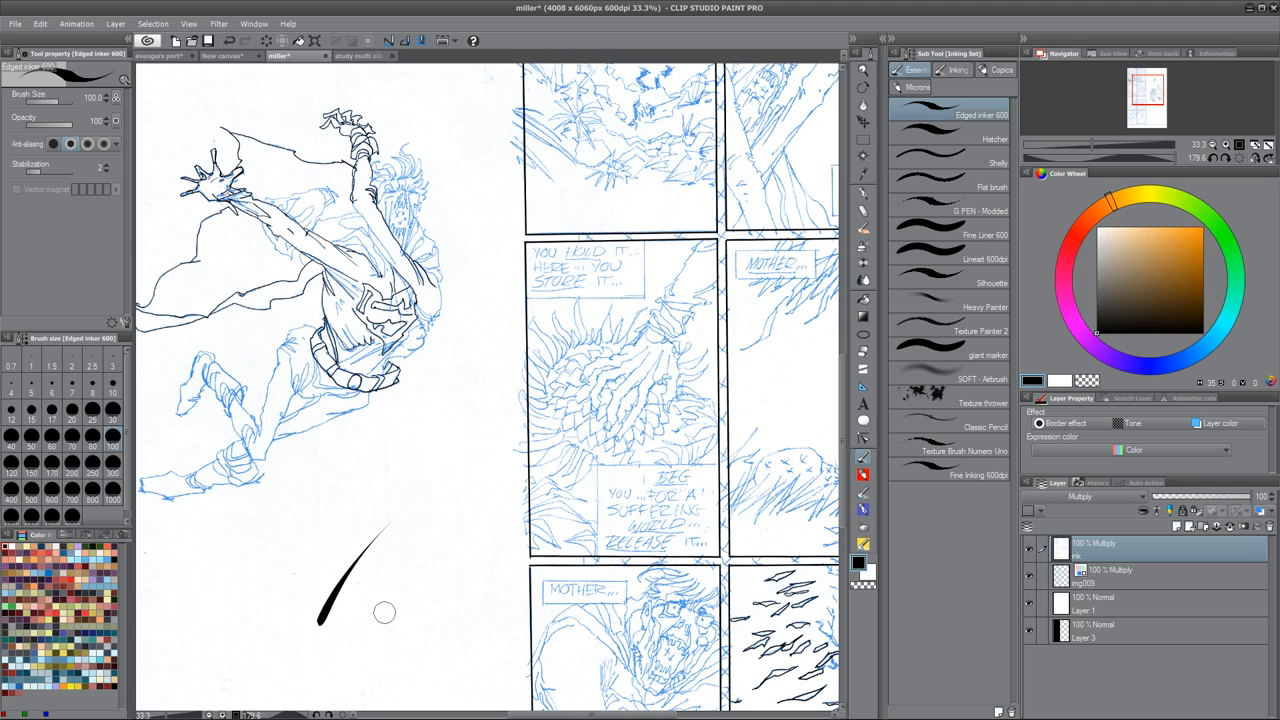
mouse_move(376, 584)
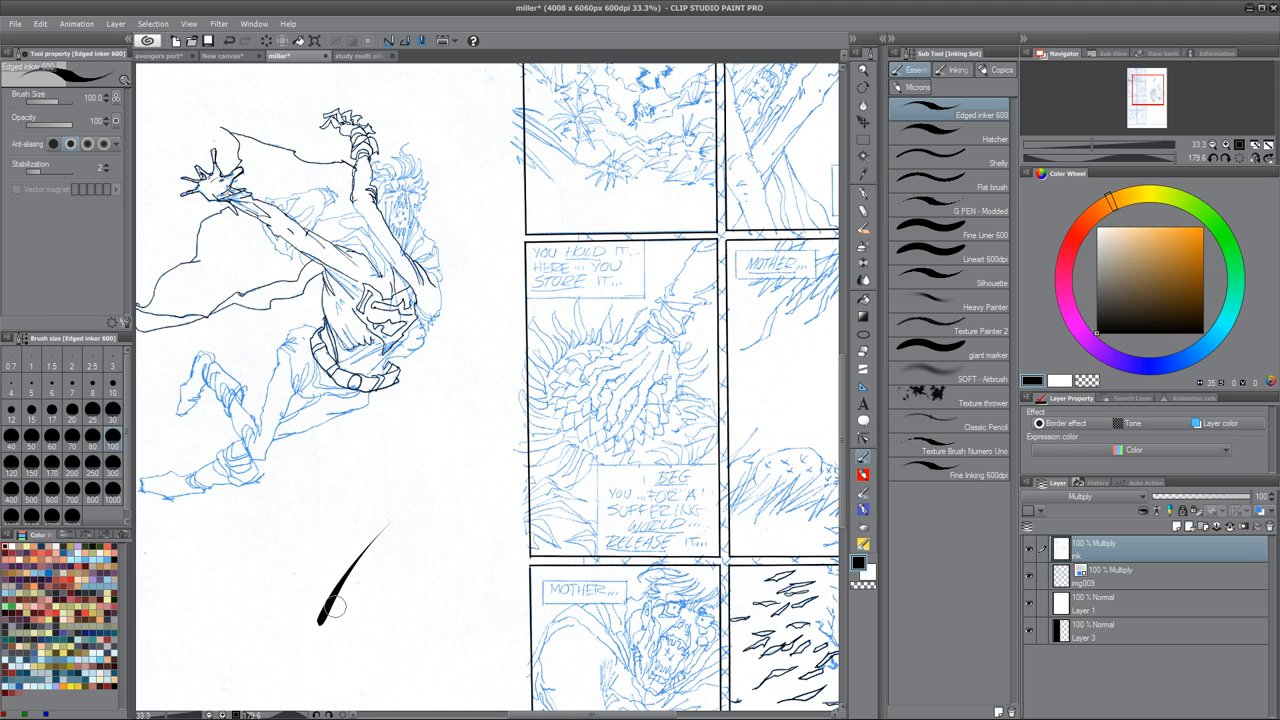
drag(320, 624, 390, 556)
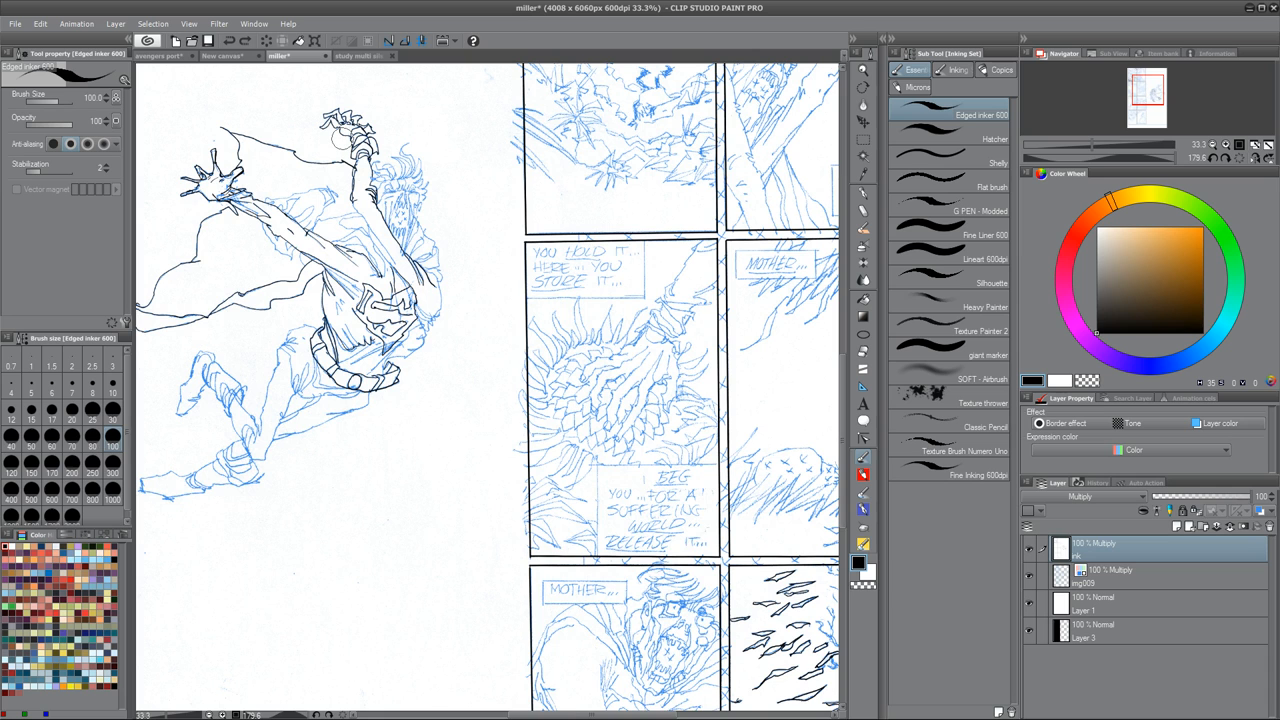
click(162, 66)
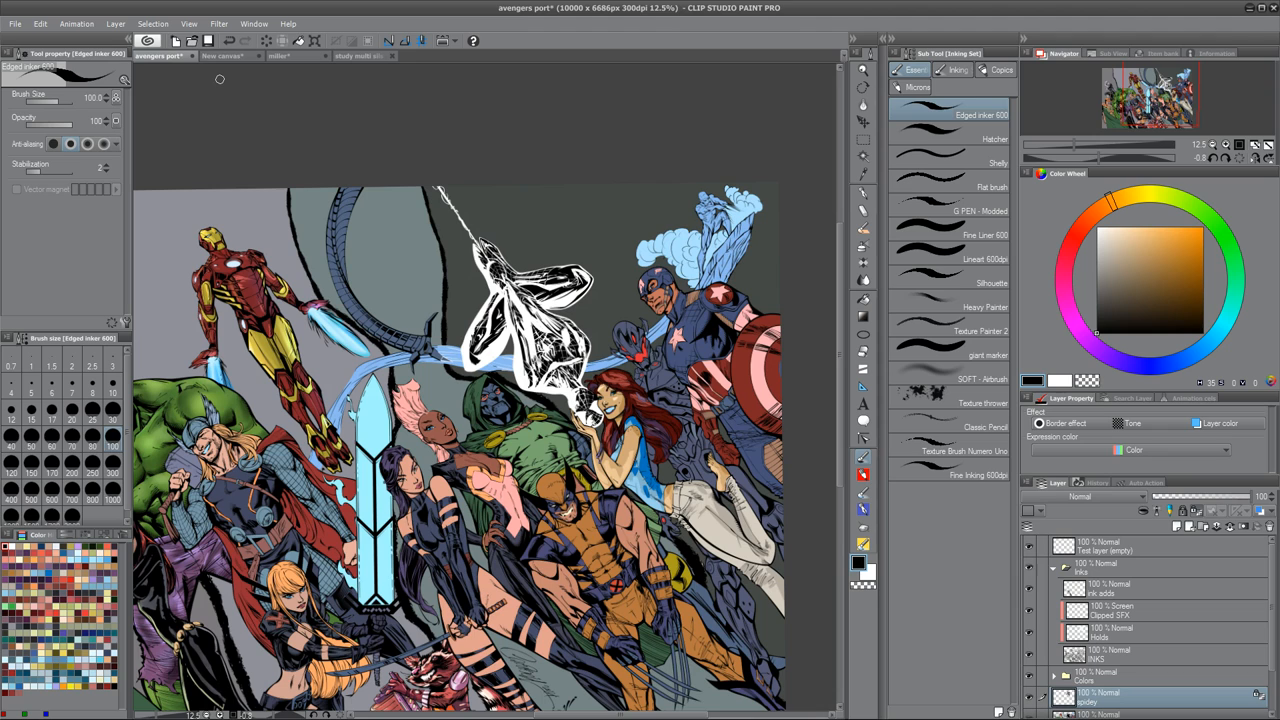